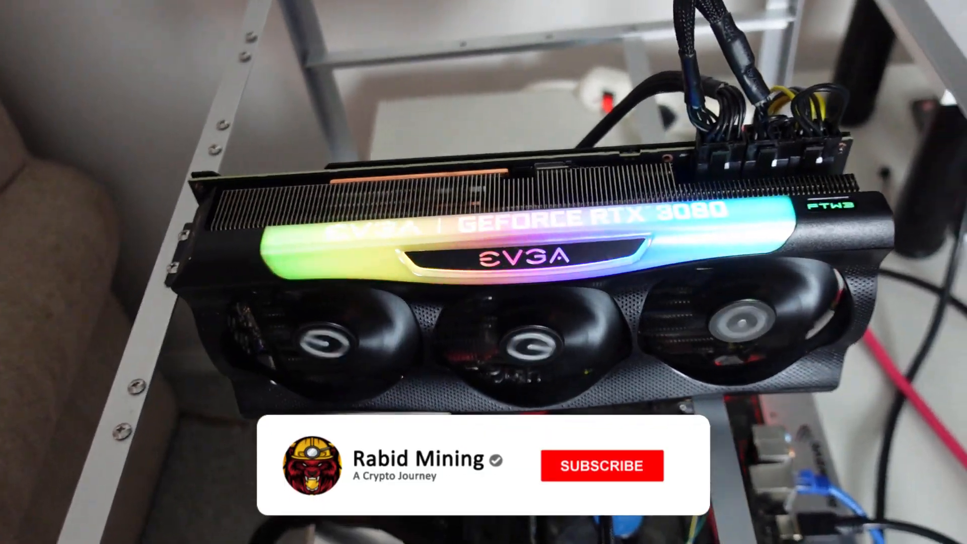
Switch from the RTX 3080 camera shot to the Test Bench worker Overview in Hive OS
click(600, 465)
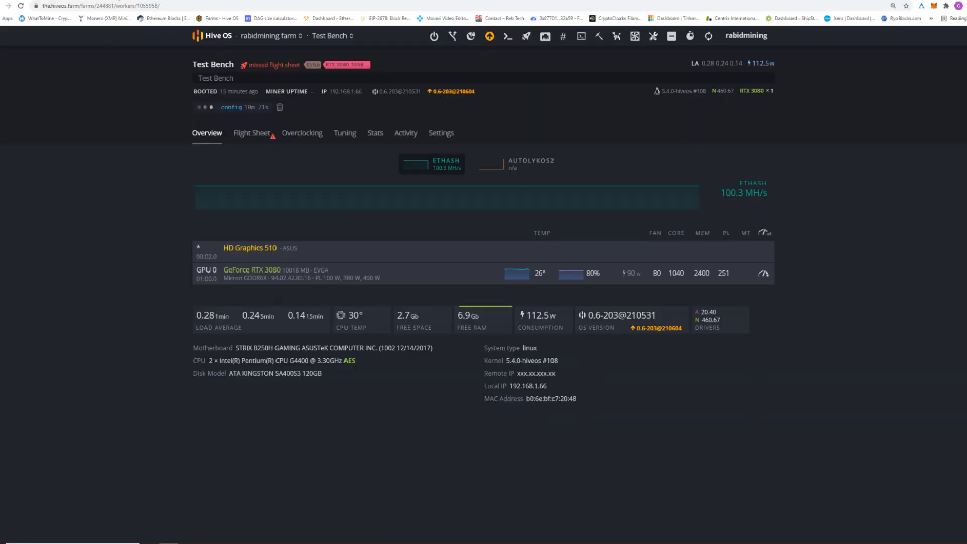
Bring up the GPU 0 overclock Config showing core 1040, memory 2400, fan 80, power limit 251 W
click(47, 18)
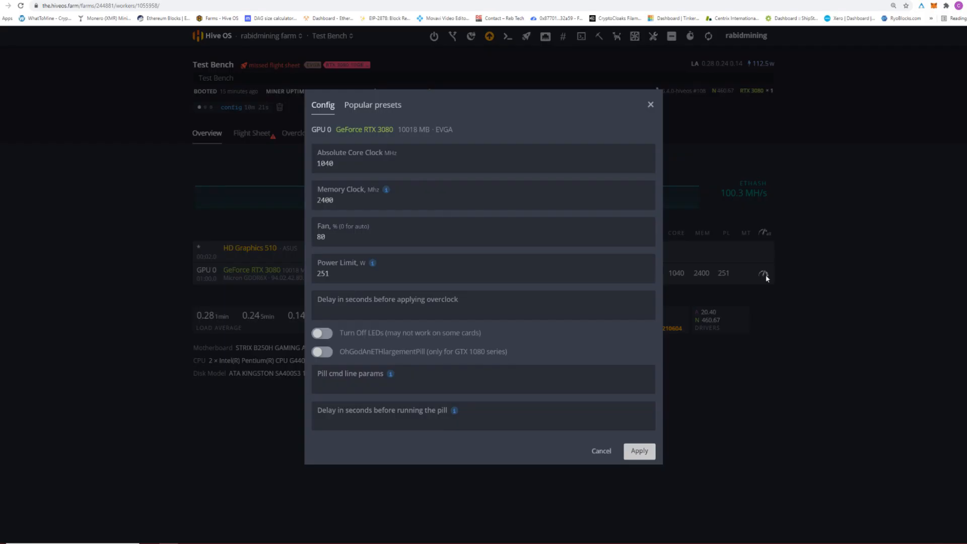
Filter the Popular presets to RVN coin on kawpow for the RTX 3080
click(371, 104)
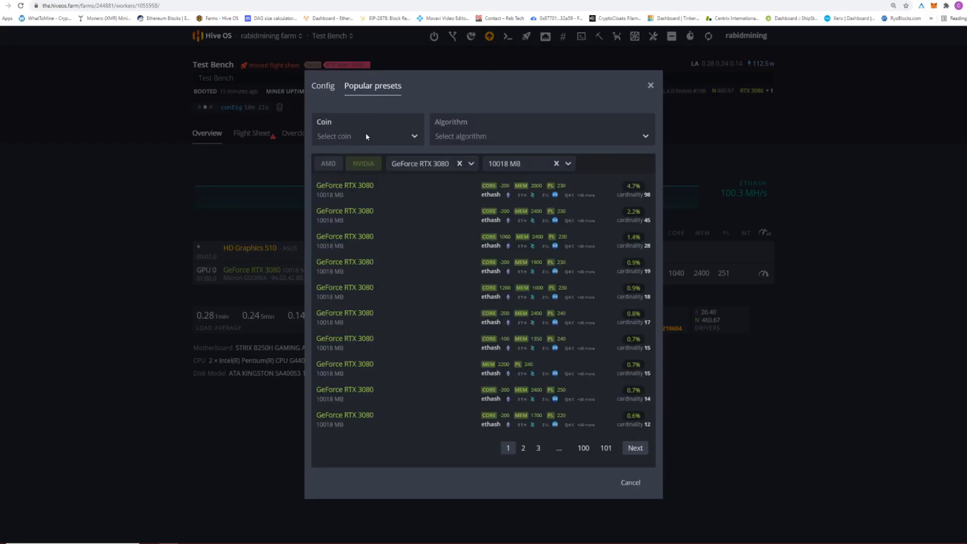
click(365, 135)
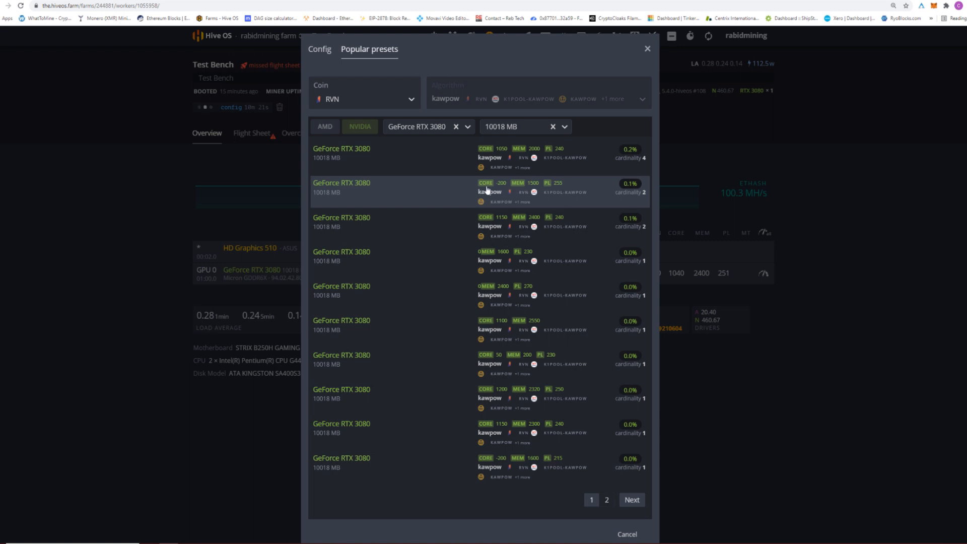
mouse_move(500, 189)
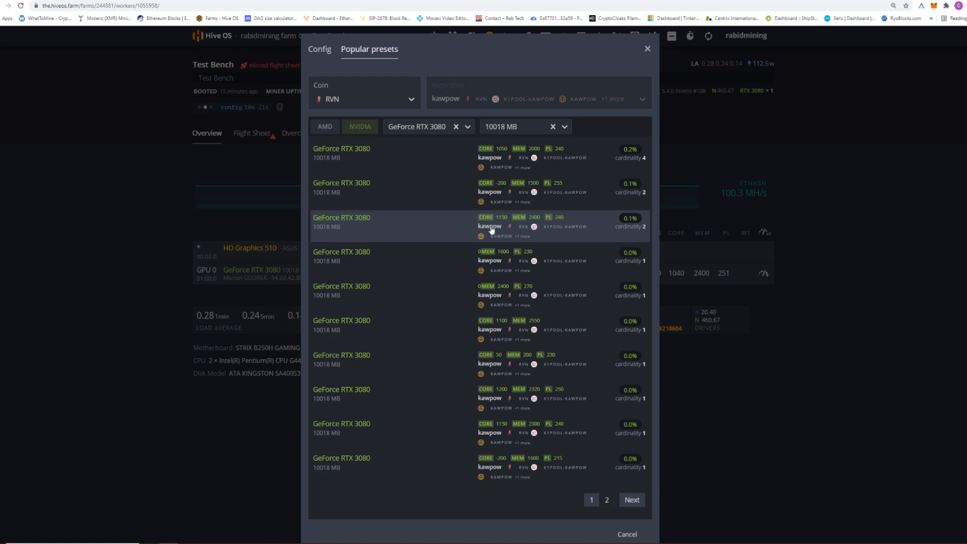
mouse_move(499, 260)
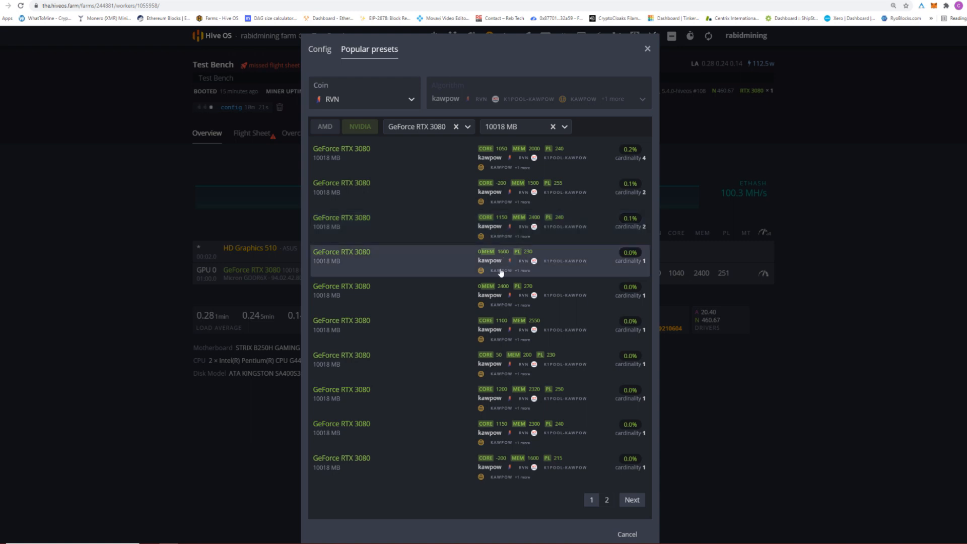
mouse_move(560, 225)
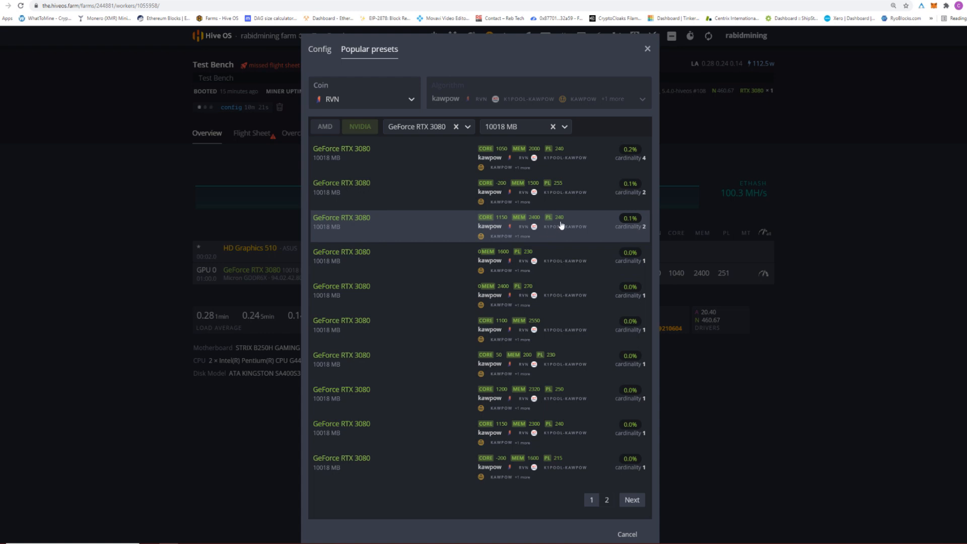
click(647, 49)
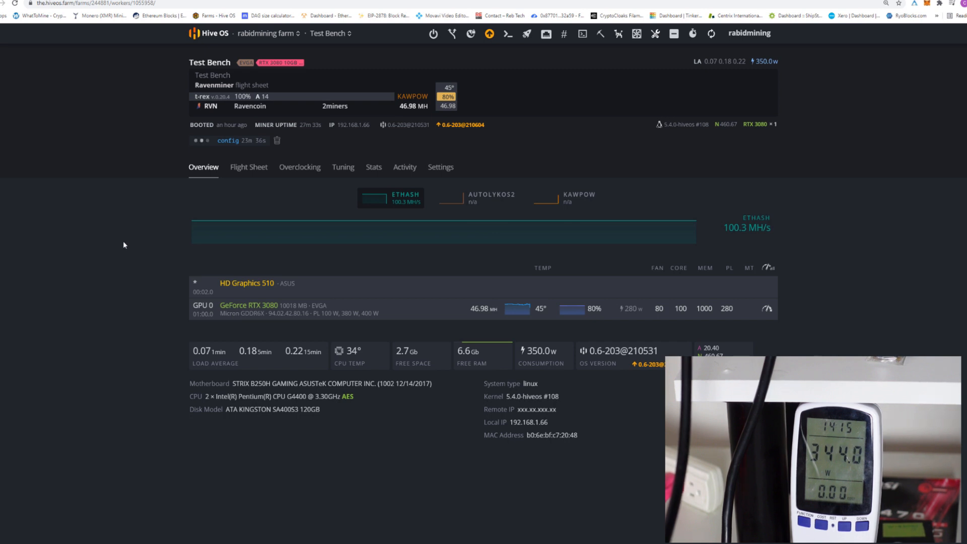
mouse_move(108, 287)
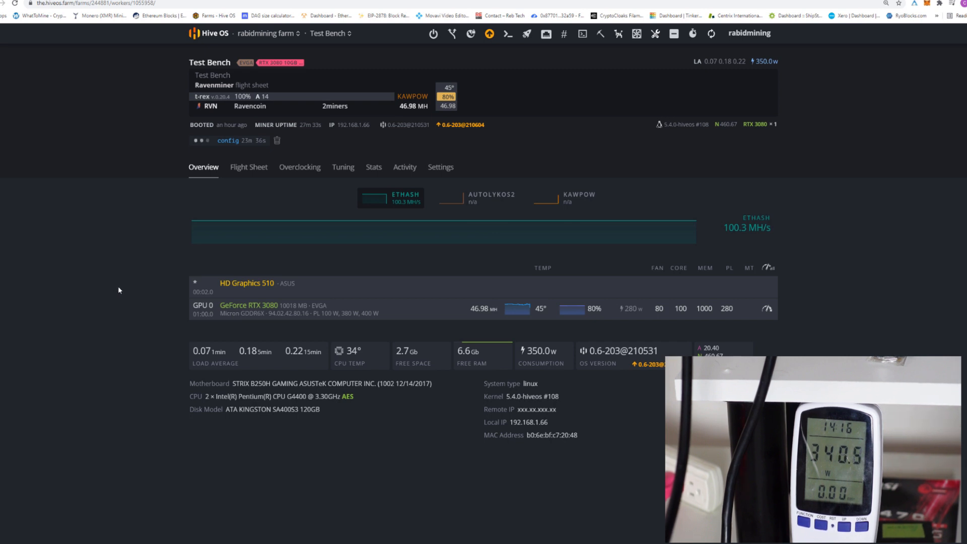
mouse_move(142, 219)
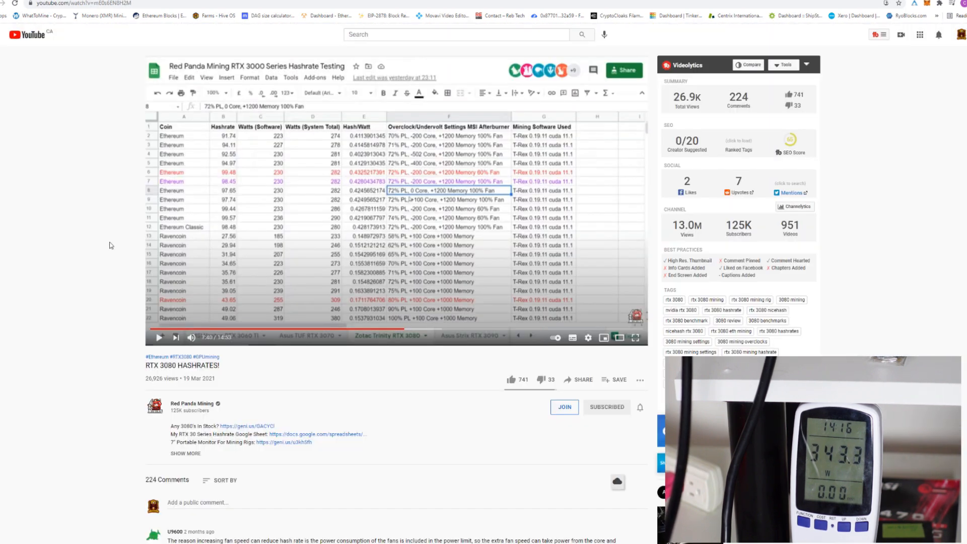
Scroll through the RTX 3080 hashrate spreadsheet in the YouTube video
scroll(down, 3)
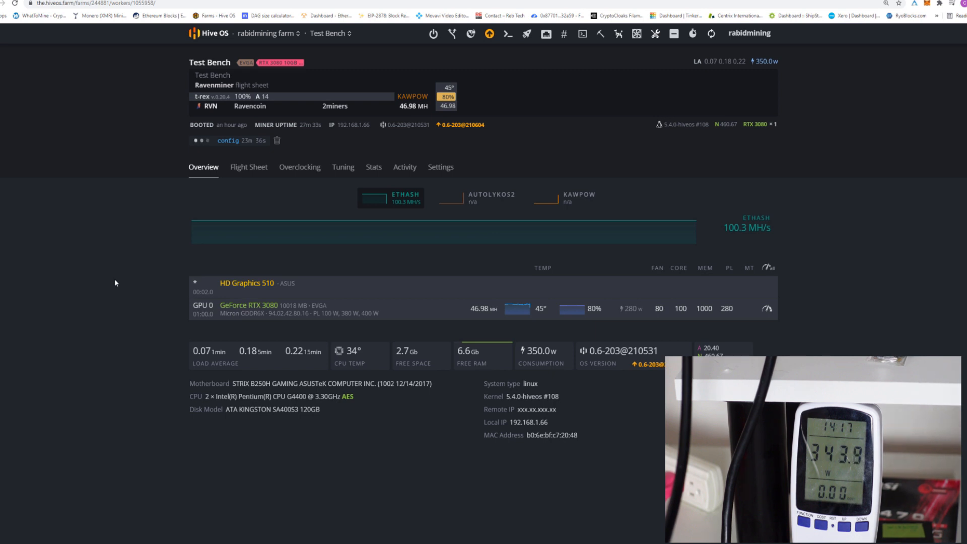
mouse_move(119, 306)
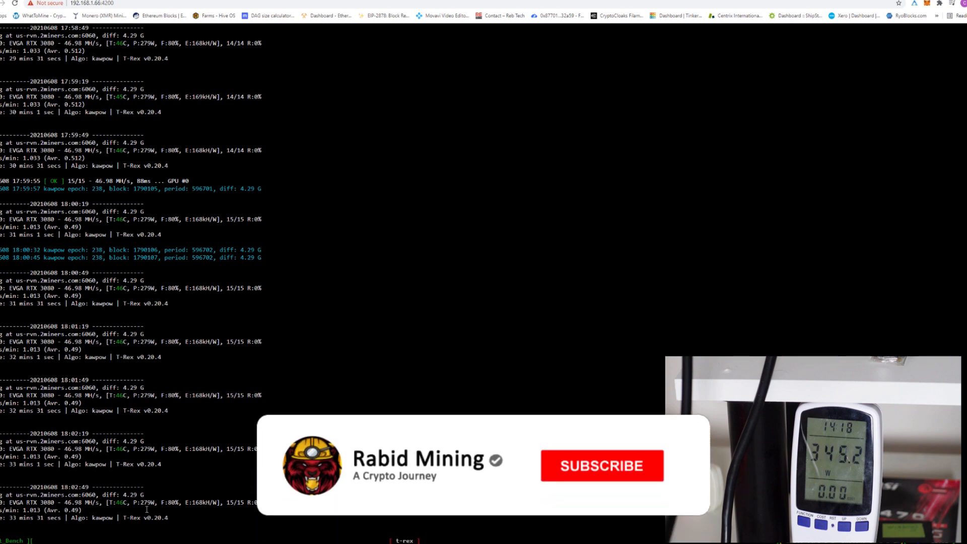
Show the T-Rex miner log with the RTX 3080 at 46.98 MH/s on kawpow
click(600, 465)
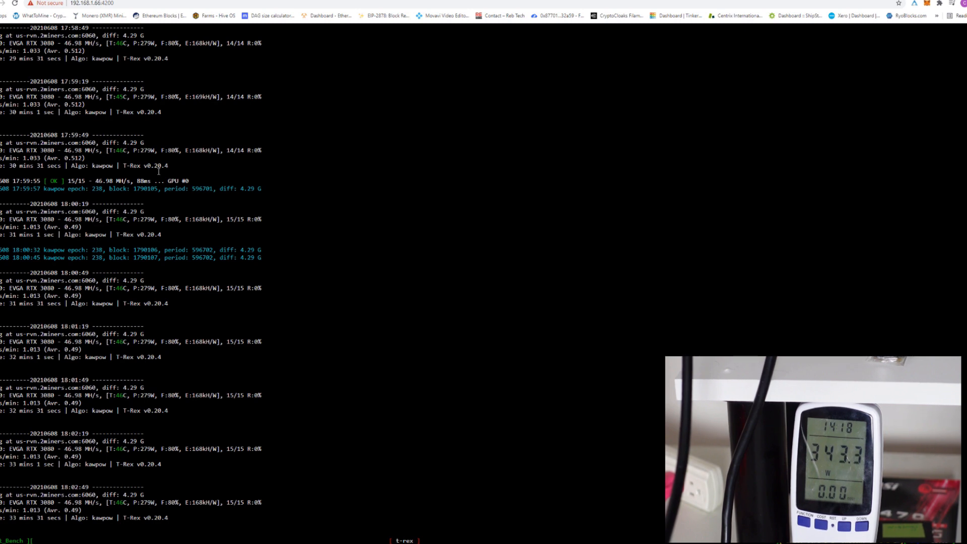
mouse_move(149, 210)
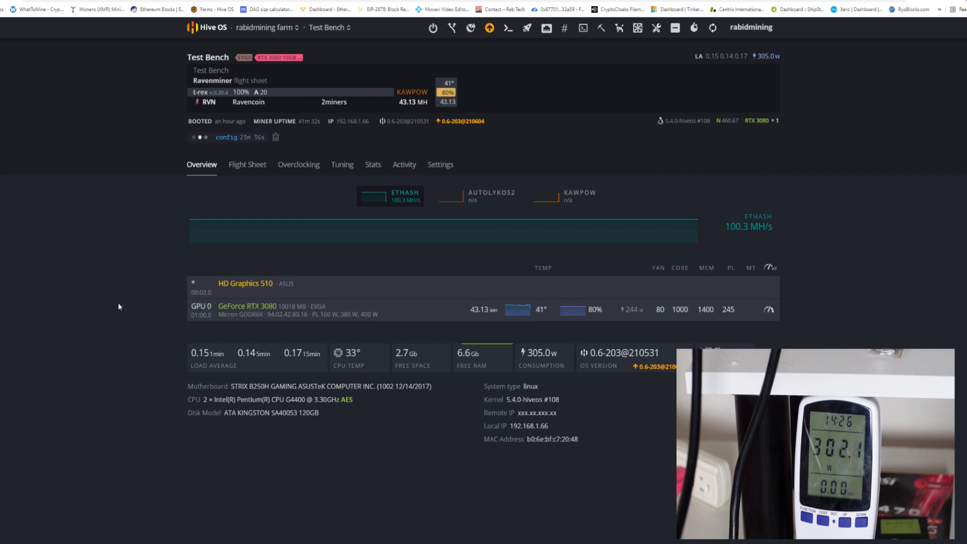
mouse_move(577, 333)
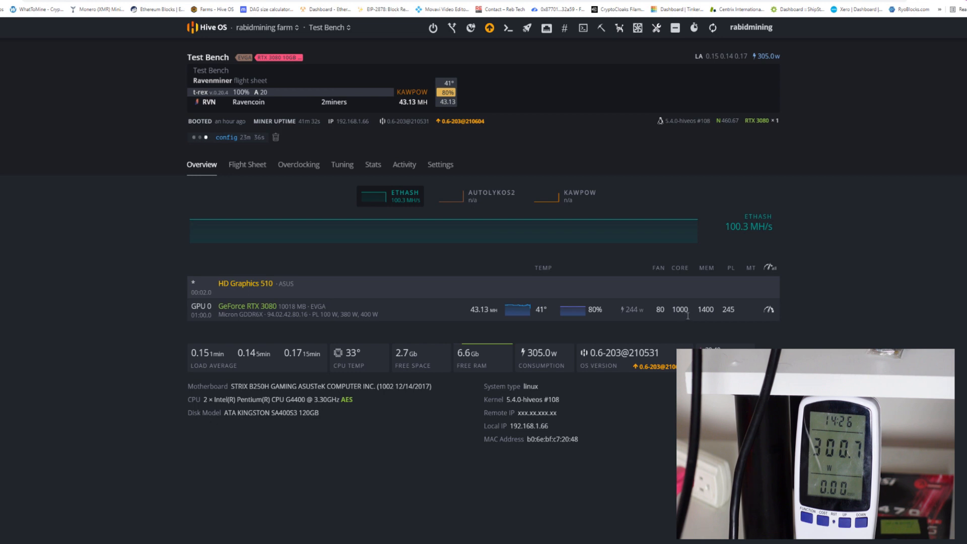
mouse_move(477, 323)
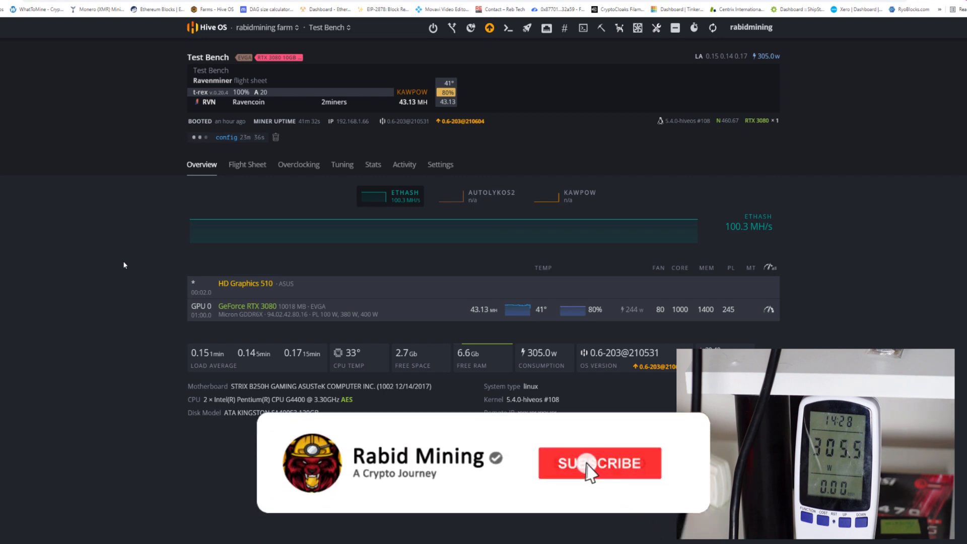
click(598, 463)
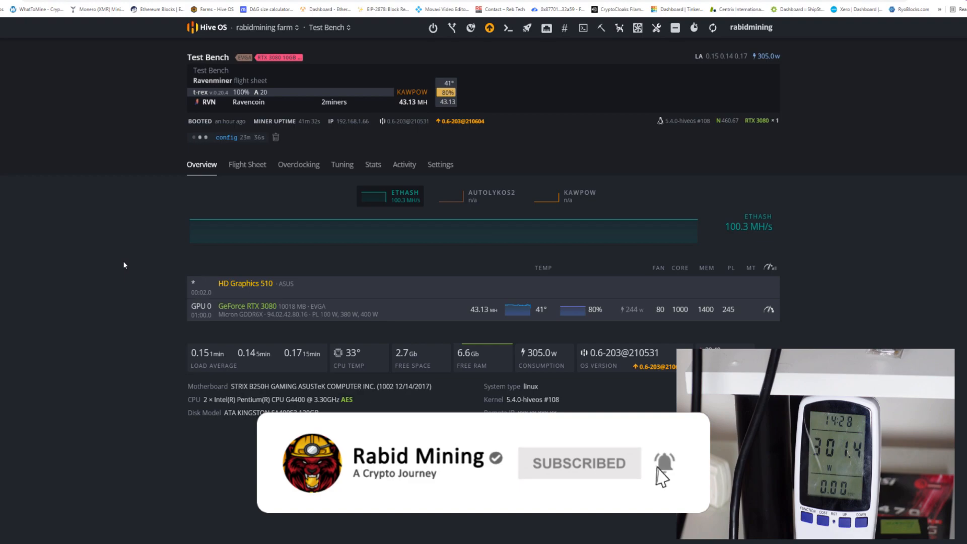